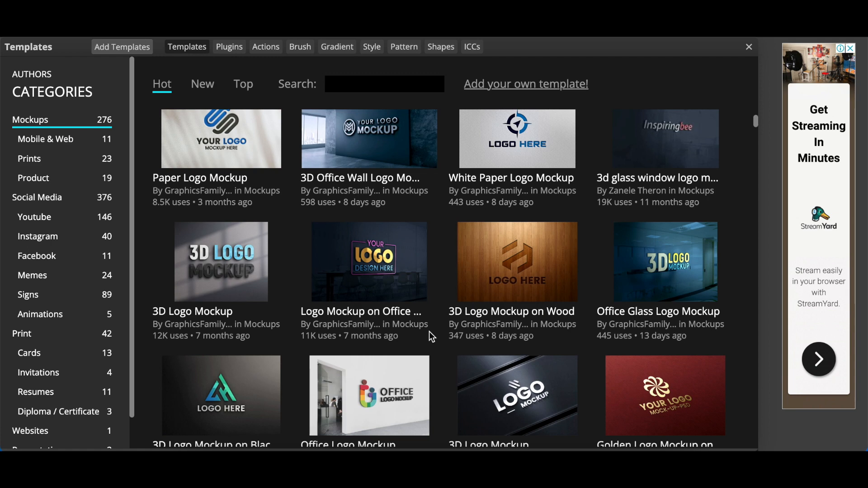
# Scroll the Photopea start screen and open the PSD Templates gallery
pyautogui.scroll(-3)
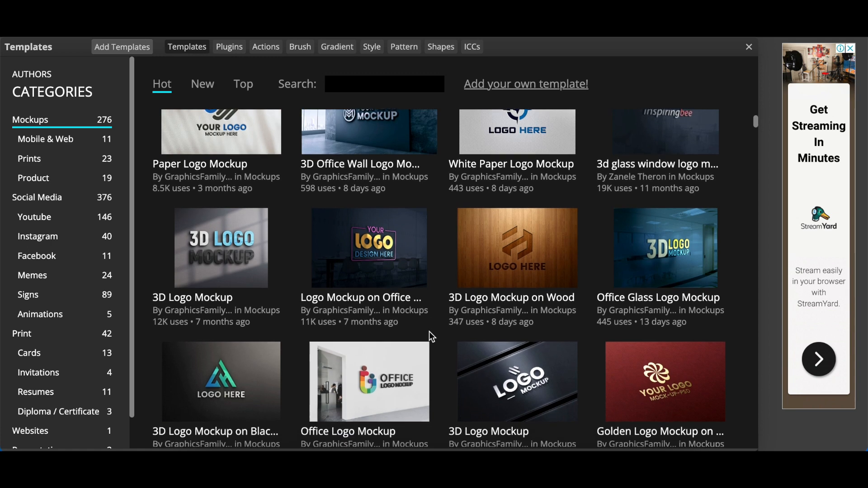
pyautogui.scroll(-3)
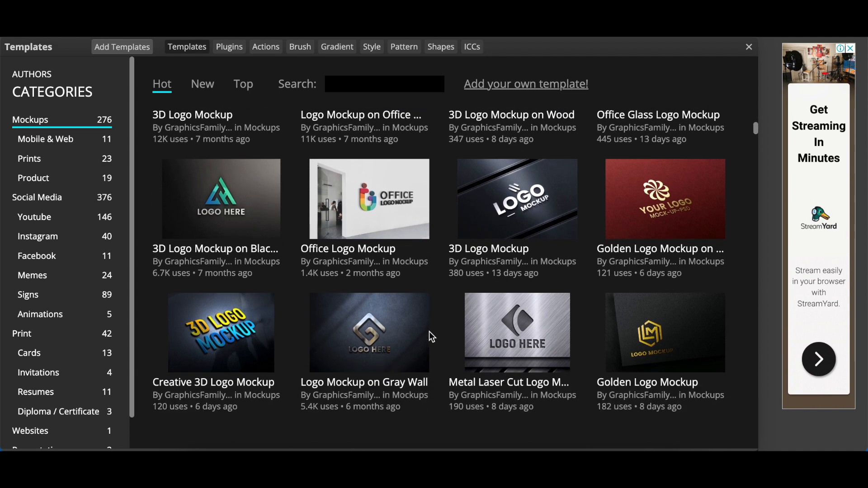
pyautogui.scroll(-3)
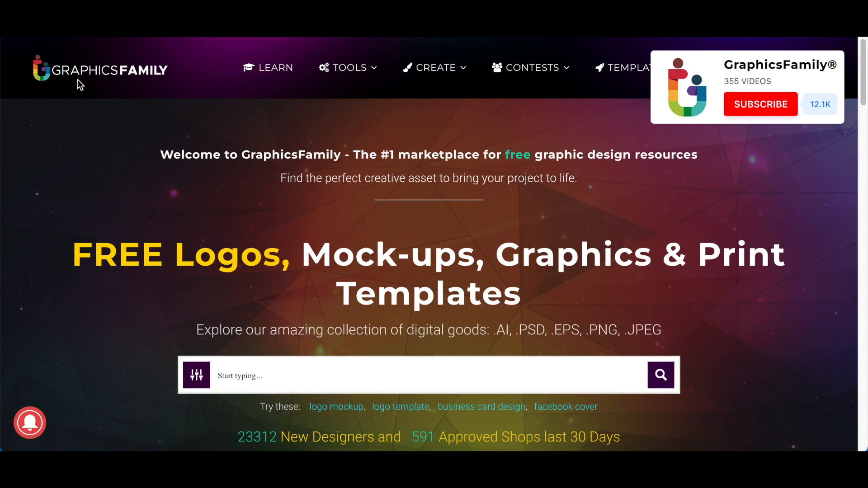
pyautogui.moveTo(287, 81)
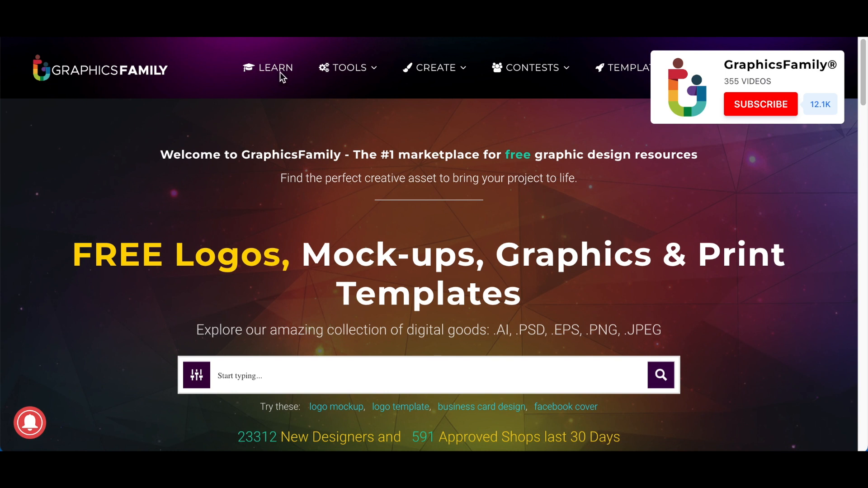
pyautogui.moveTo(353, 278)
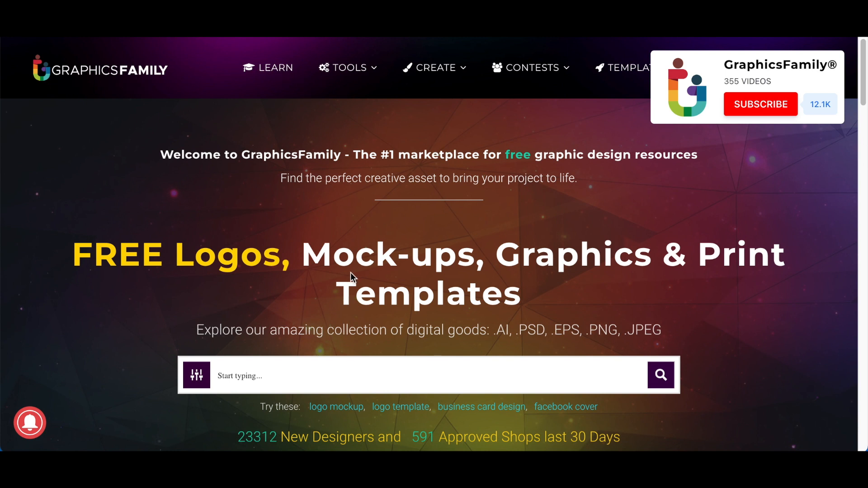
pyautogui.scroll(-3)
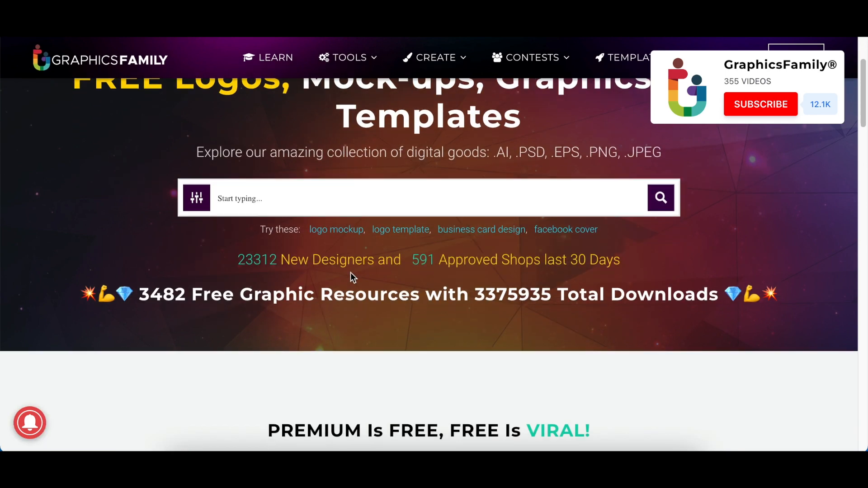
pyautogui.scroll(-3)
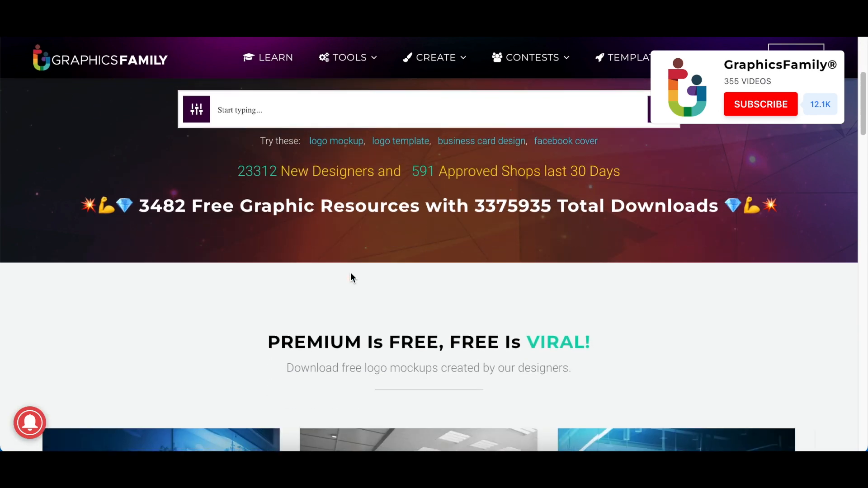
pyautogui.scroll(-3)
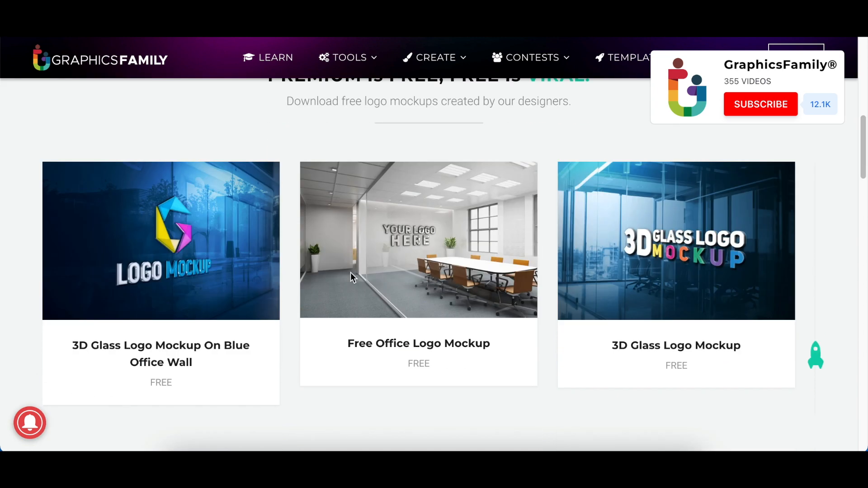
pyautogui.scroll(-3)
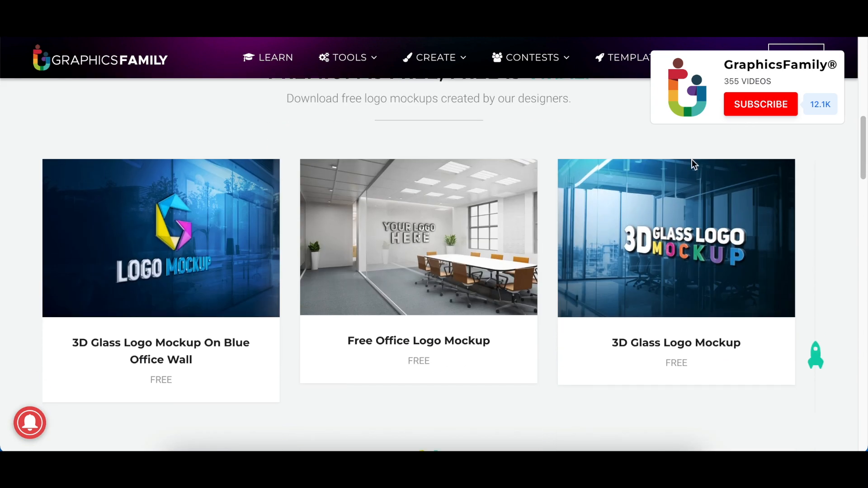
pyautogui.moveTo(305, 299)
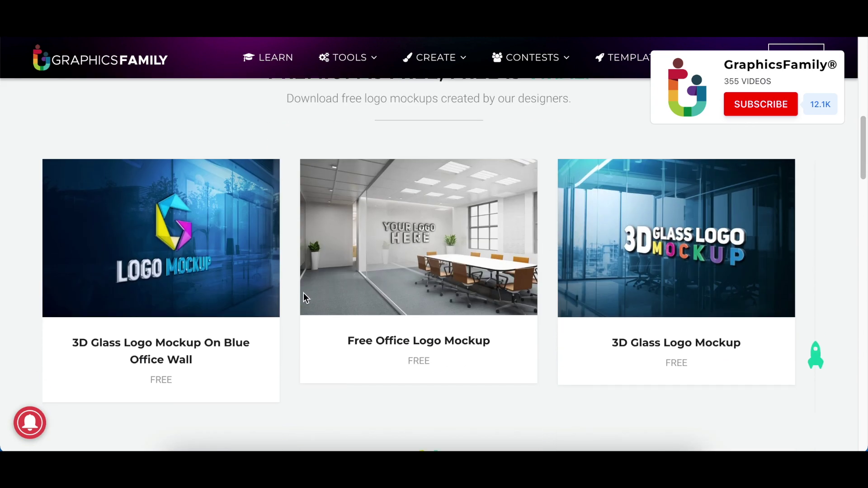
pyautogui.scroll(3)
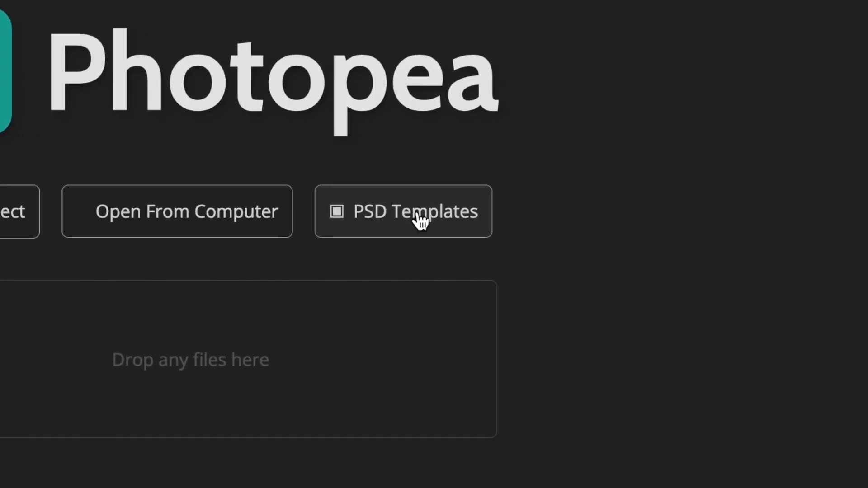
pyautogui.click(415, 212)
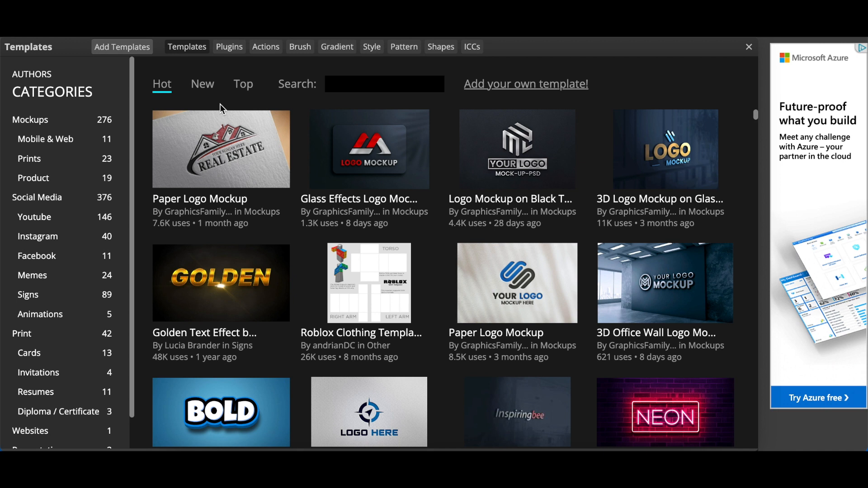
pyautogui.moveTo(224, 170)
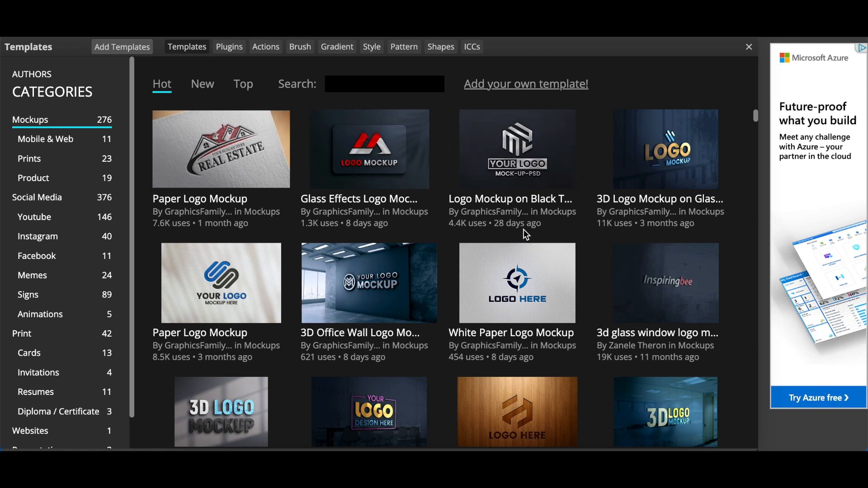
pyautogui.moveTo(365, 240)
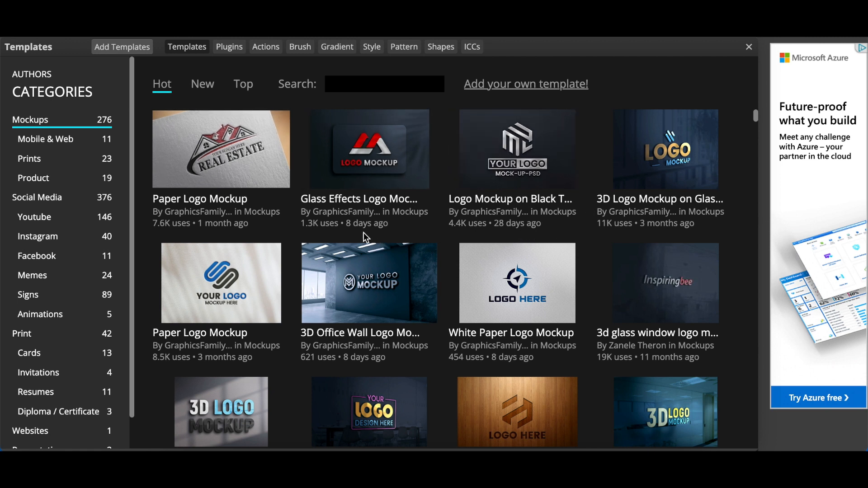
# Scroll down through the Hot-sorted Mockups templates, including GraphicsFamily logo mockups
pyautogui.scroll(-3)
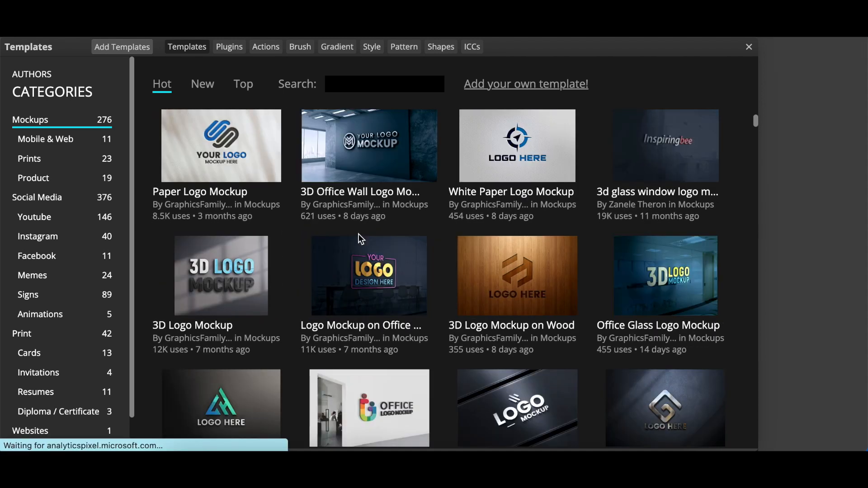
pyautogui.scroll(-3)
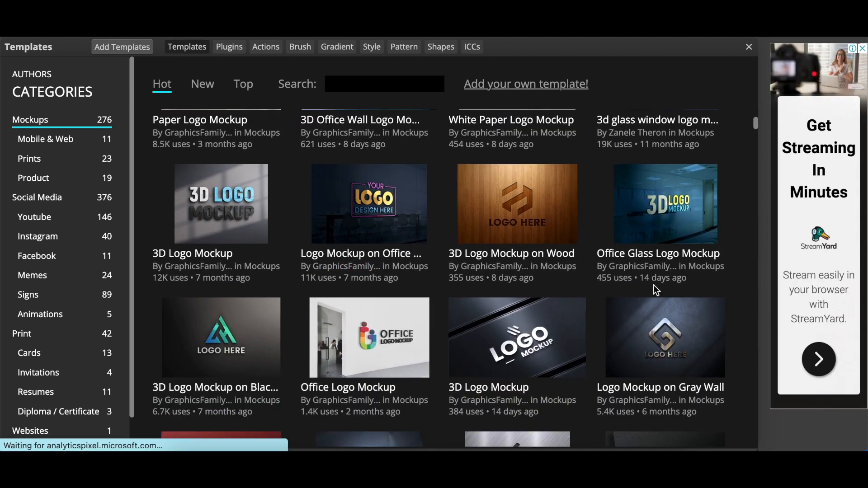
pyautogui.scroll(-3)
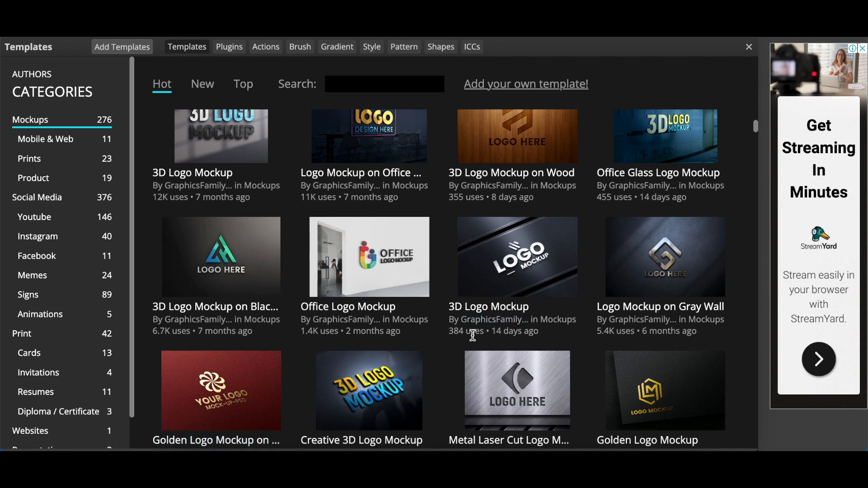
pyautogui.scroll(-3)
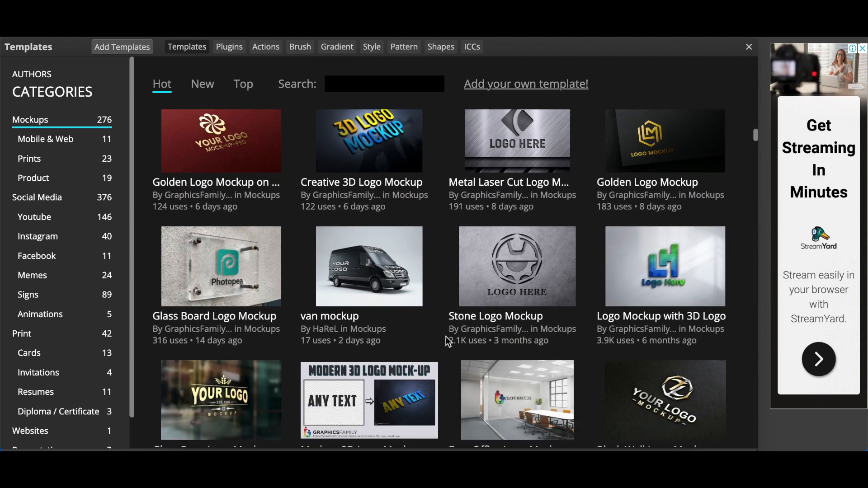
pyautogui.scroll(-3)
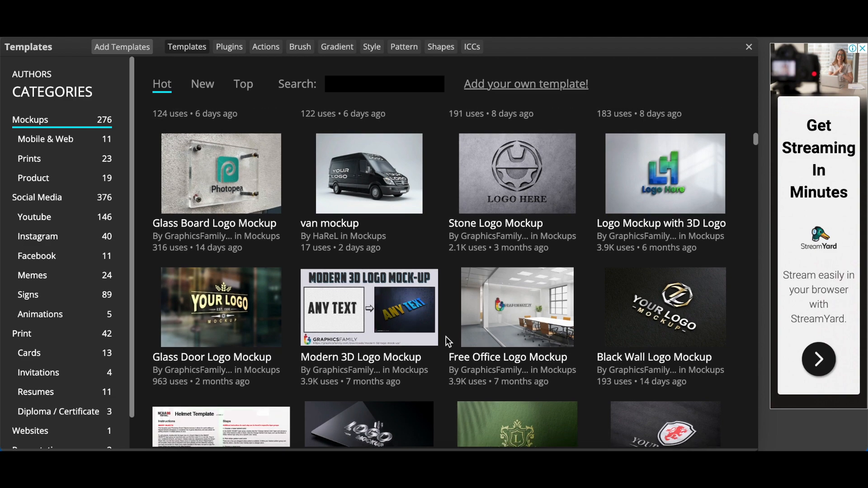
pyautogui.scroll(-3)
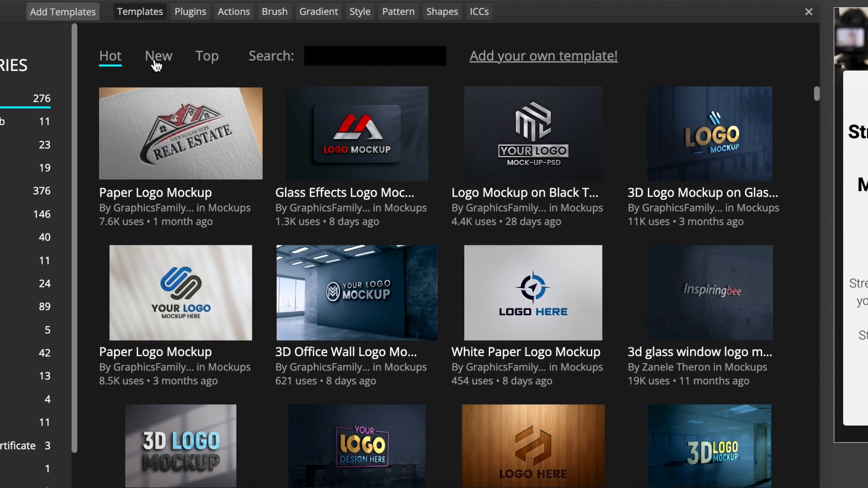
# Sort the Mockups templates by New and scroll through the newest ones
pyautogui.click(158, 56)
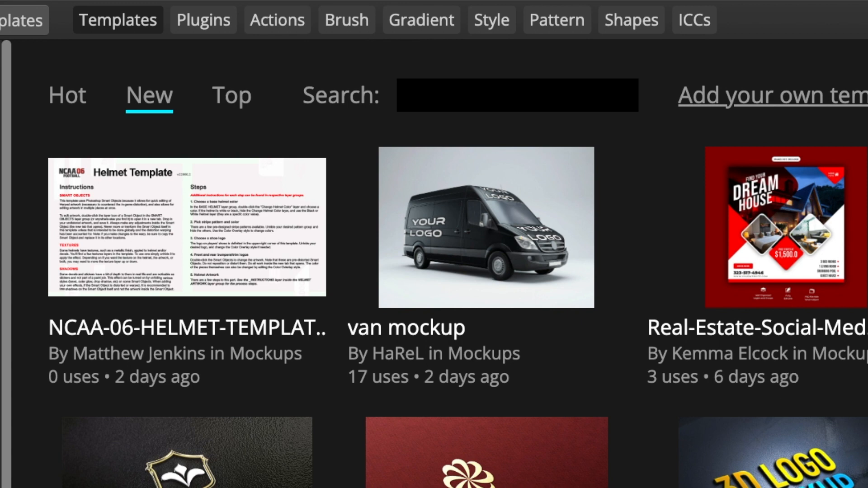
pyautogui.scroll(-3)
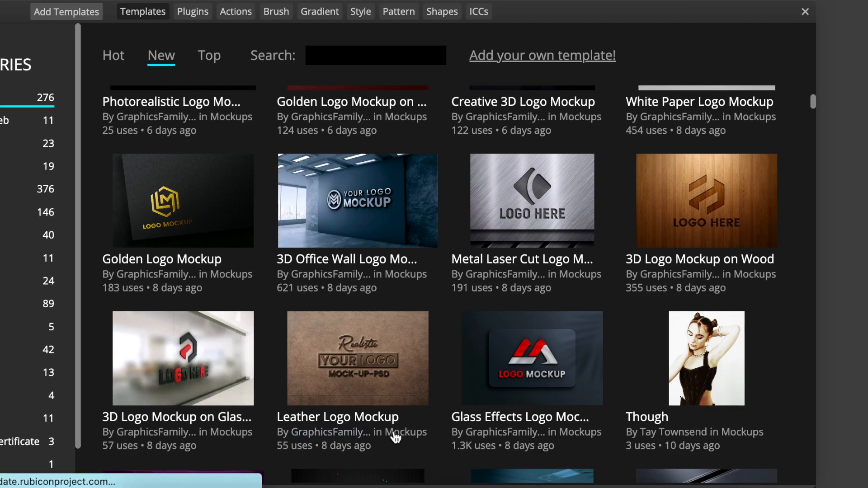
pyautogui.scroll(-3)
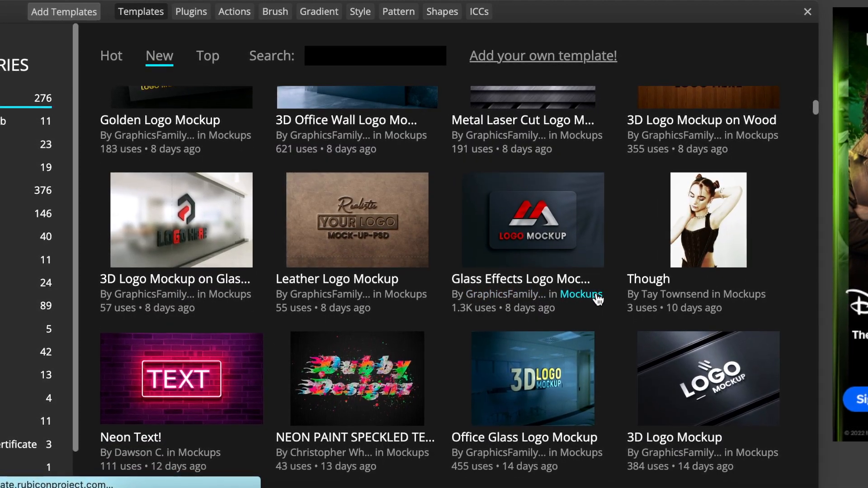
pyautogui.scroll(-3)
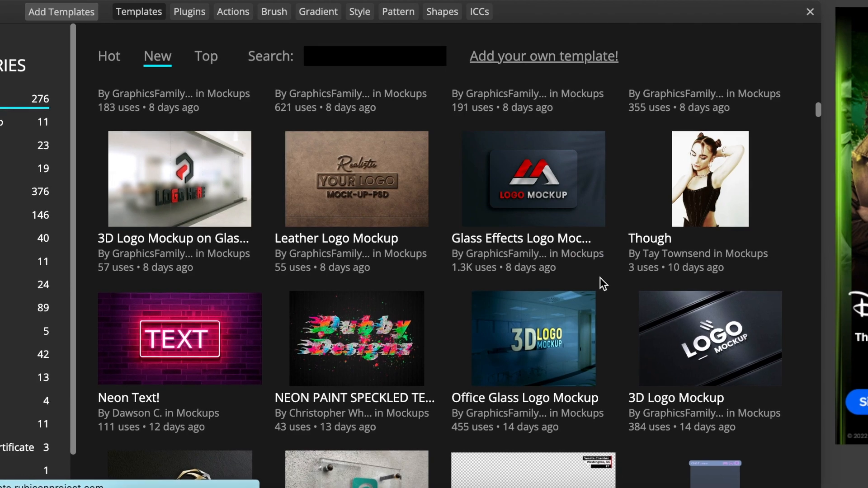
pyautogui.scroll(-3)
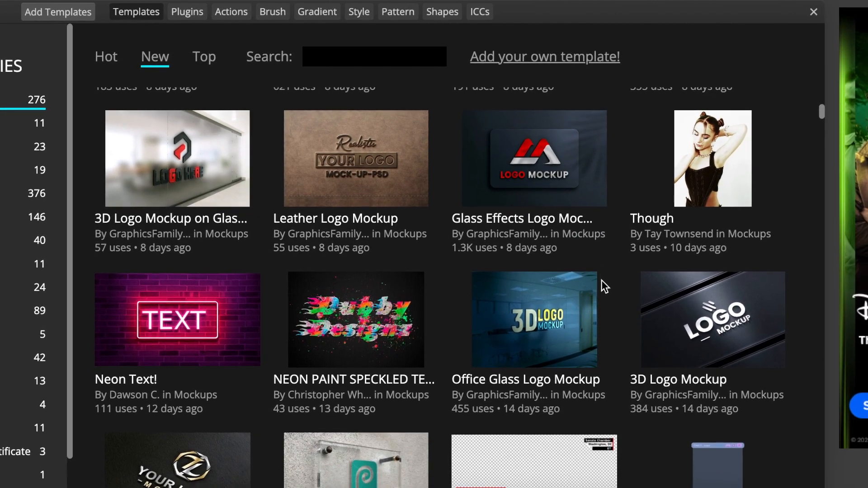
pyautogui.scroll(-3)
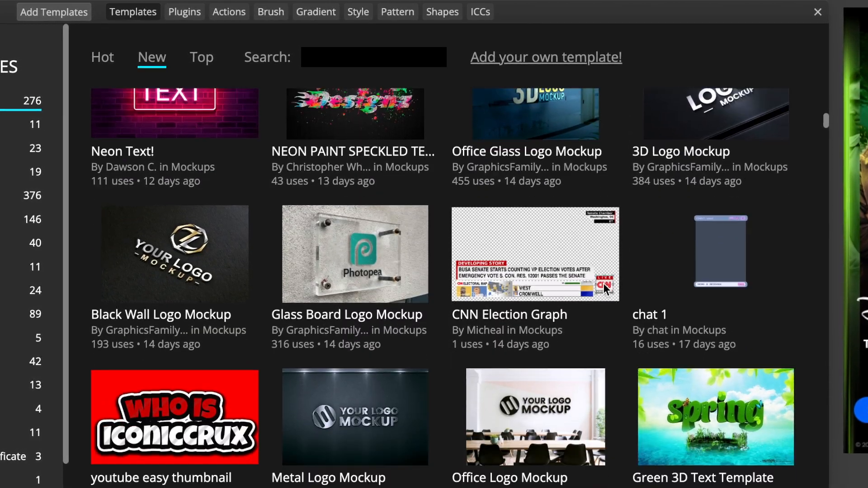
# Finish browsing the newest mockups and re-sort the gallery by Top
pyautogui.scroll(-3)
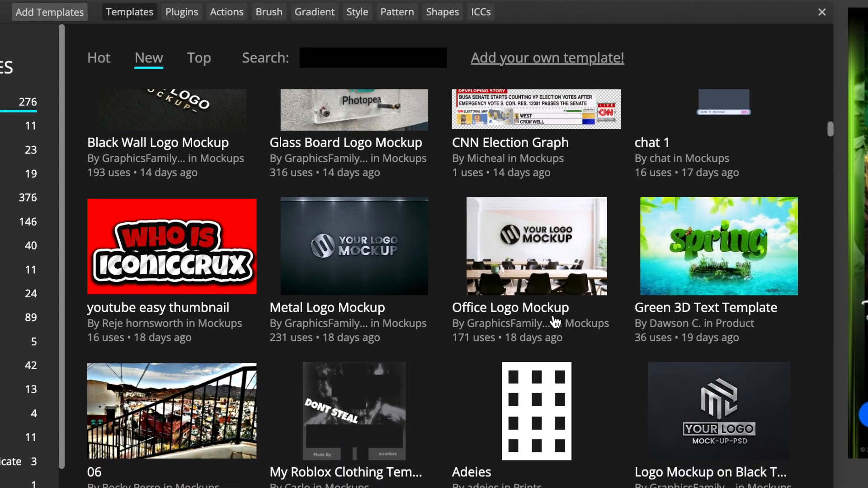
pyautogui.scroll(-3)
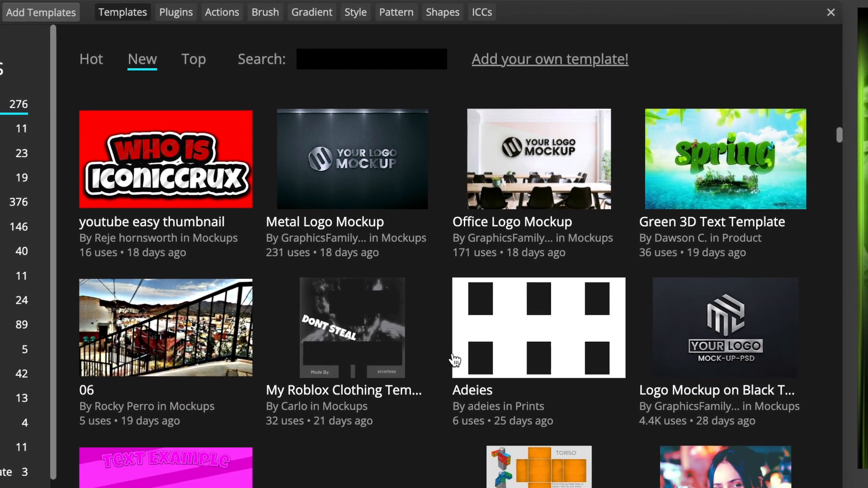
pyautogui.scroll(-3)
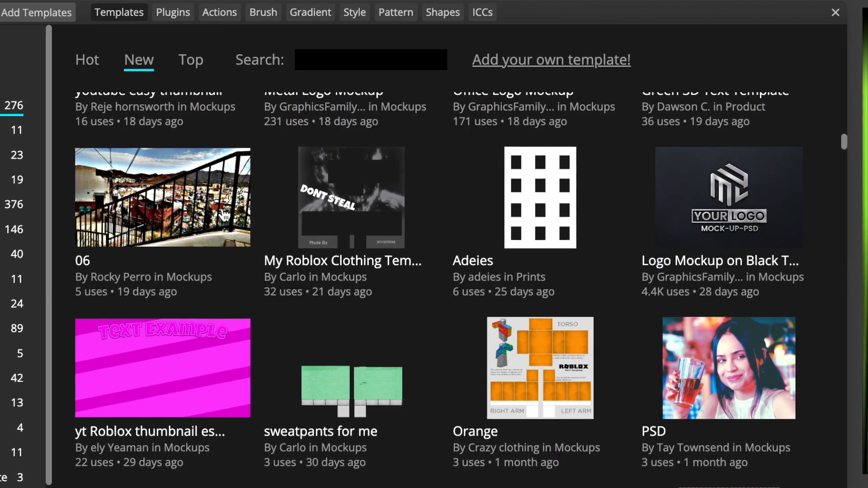
pyautogui.click(189, 61)
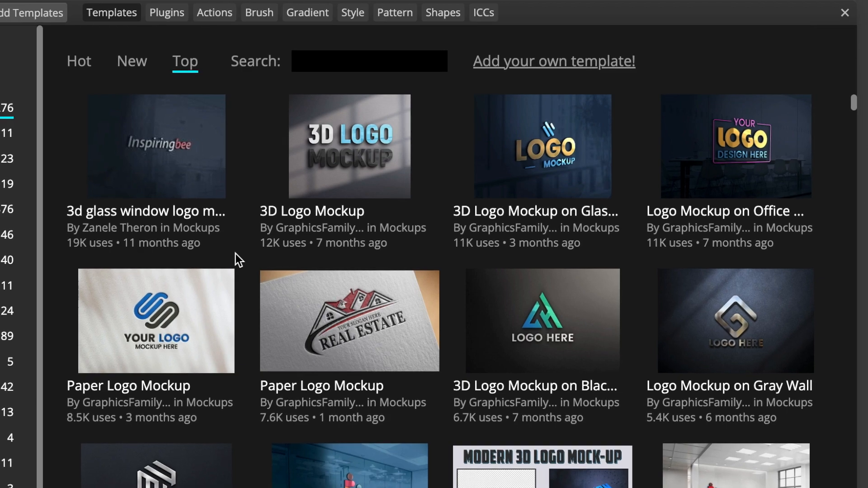
# Scroll through the Top-sorted logo mockups, then switch the listing back to New
pyautogui.scroll(-3)
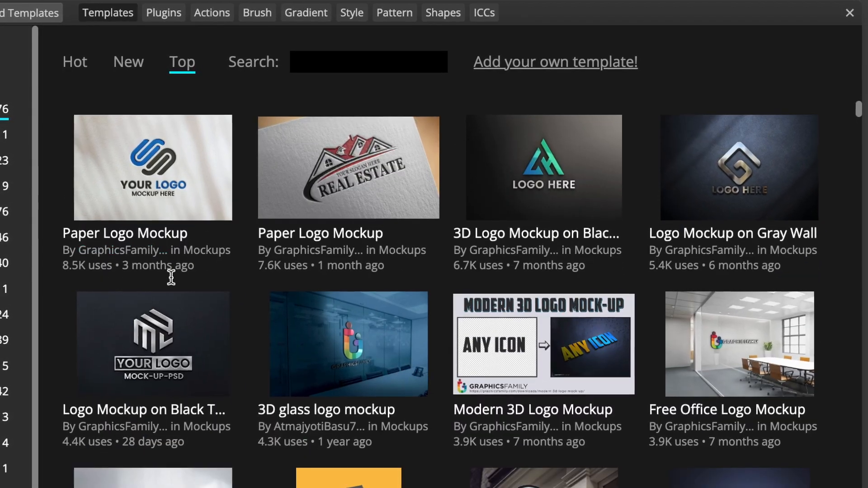
pyautogui.scroll(-3)
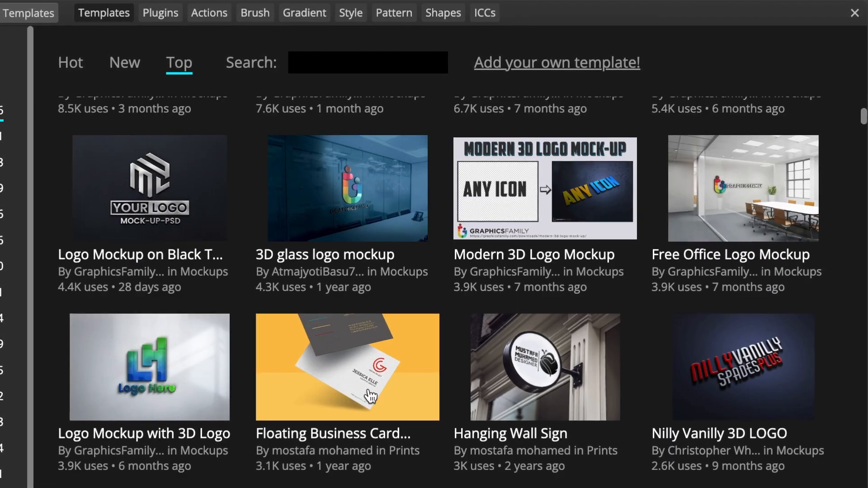
pyautogui.scroll(-3)
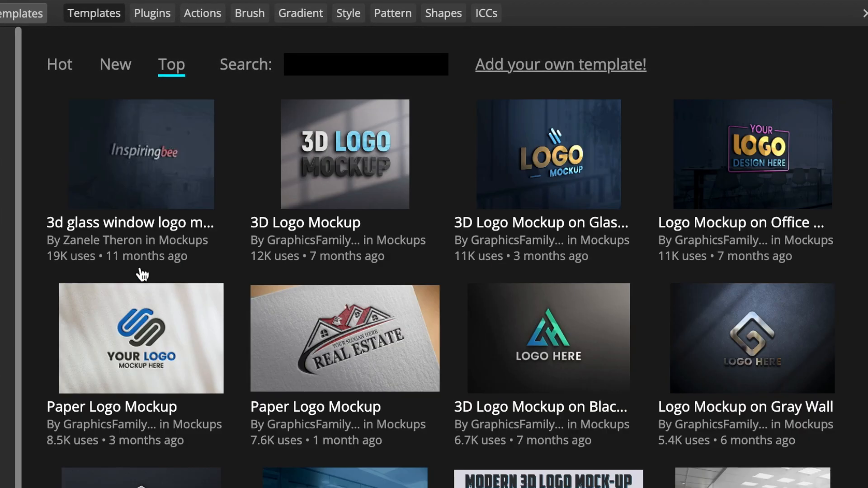
pyautogui.click(114, 65)
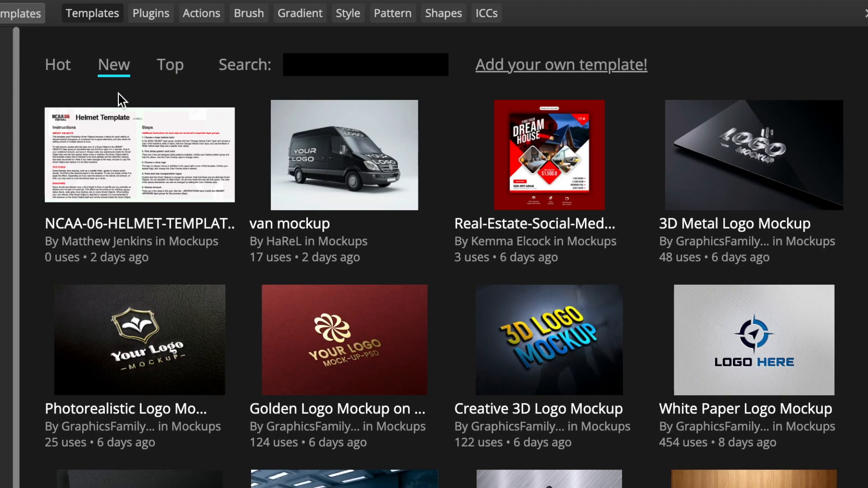